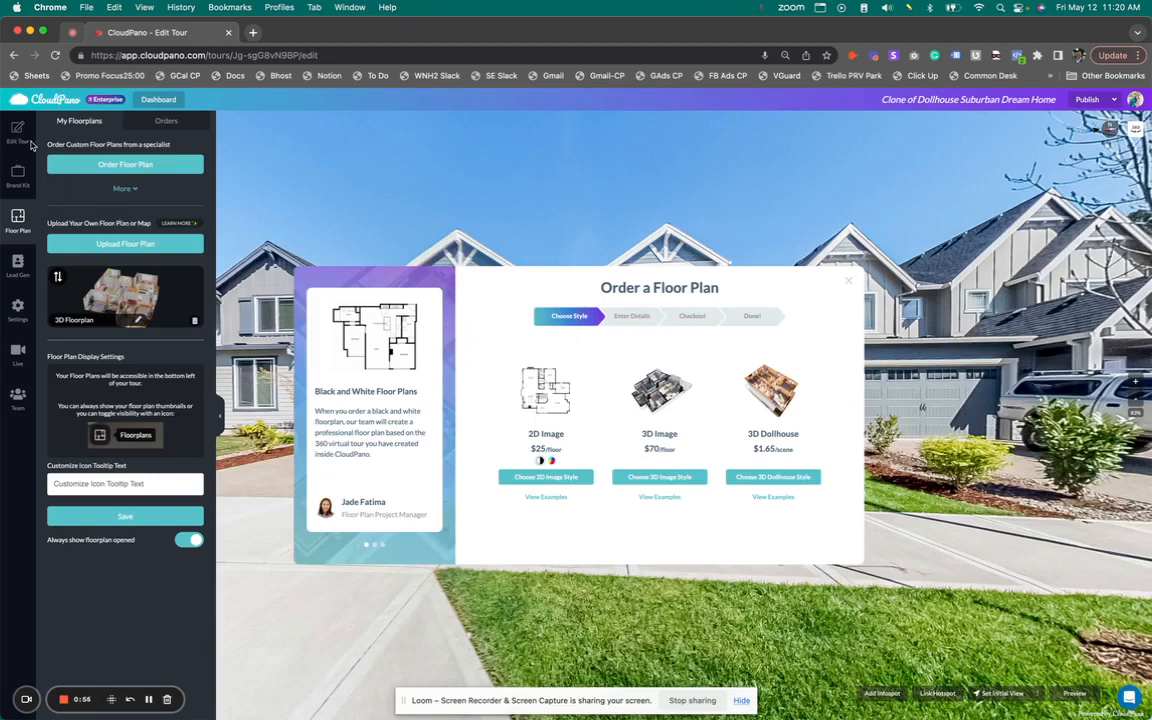
Step: Close the Order a Floor Plan window to return to the tour's scene list
left_click(848, 280)
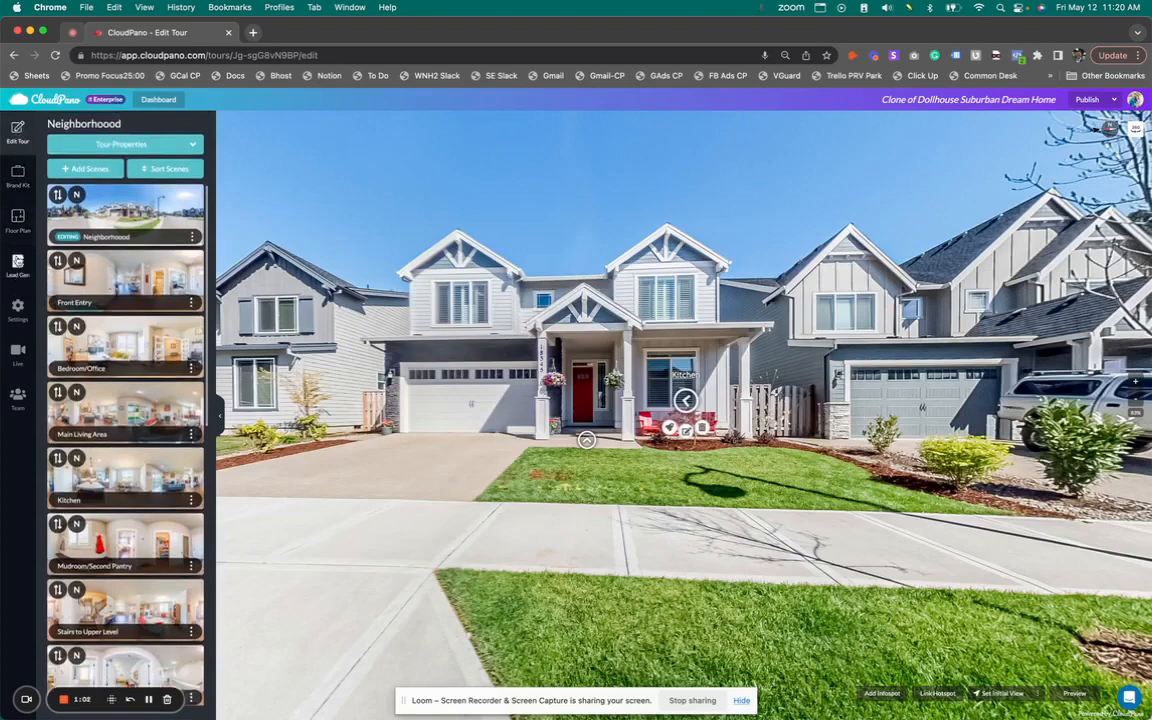
Step: Begin a 3D Dollhouse floor plan order through the Special Instructions step, then close it unsubmitted
left_click(18, 218)
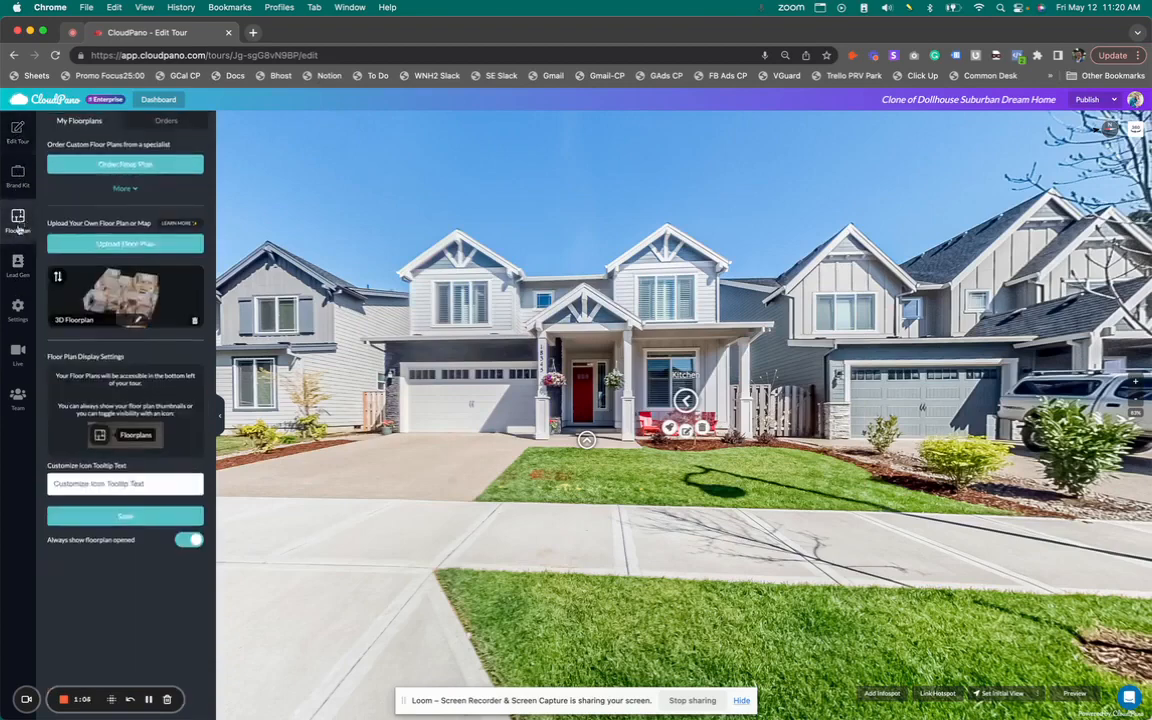
left_click(124, 164)
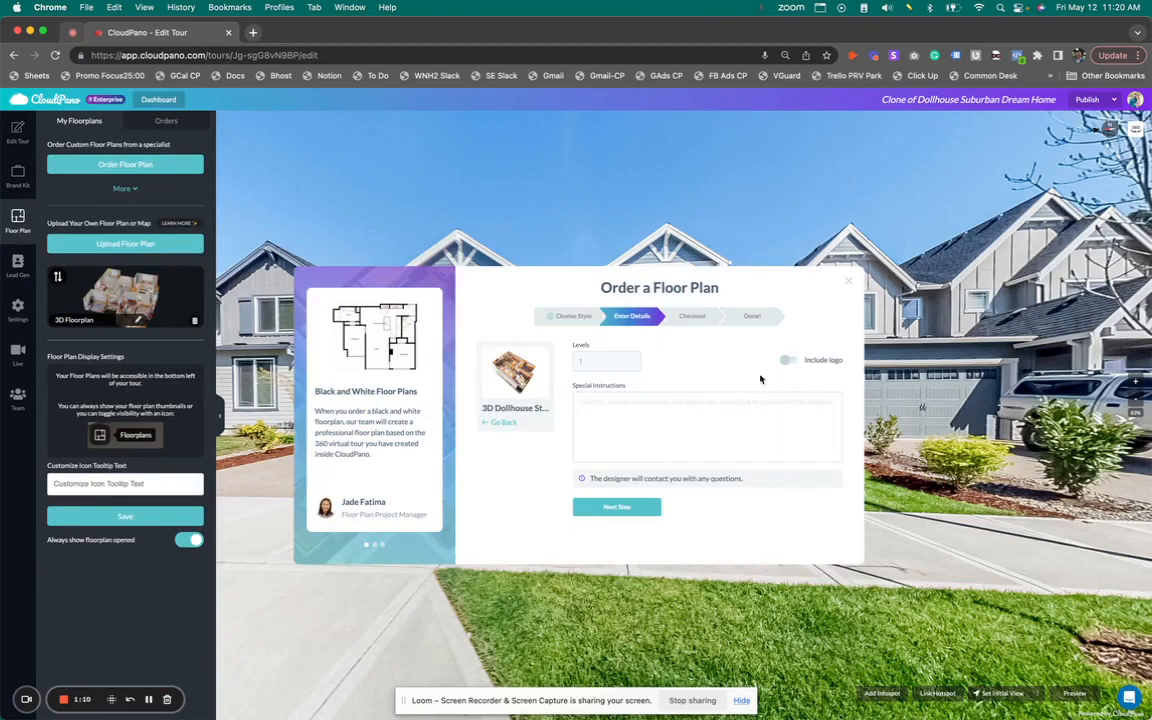
left_click(632, 420)
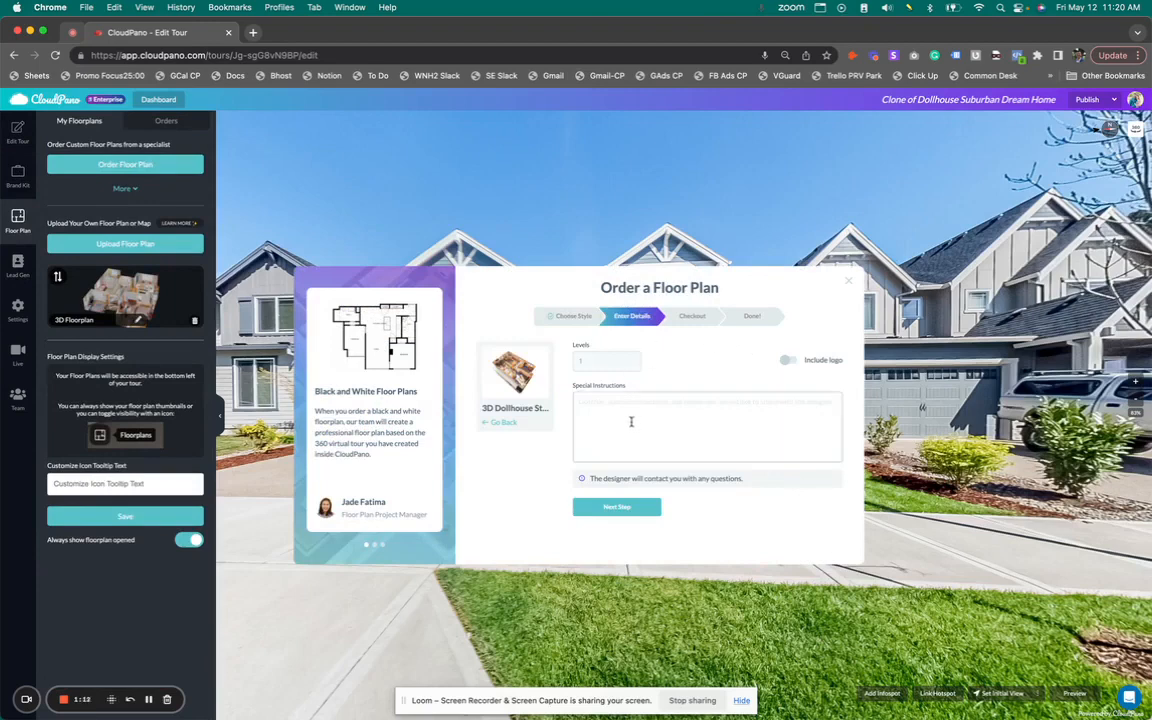
mouse_move(772, 376)
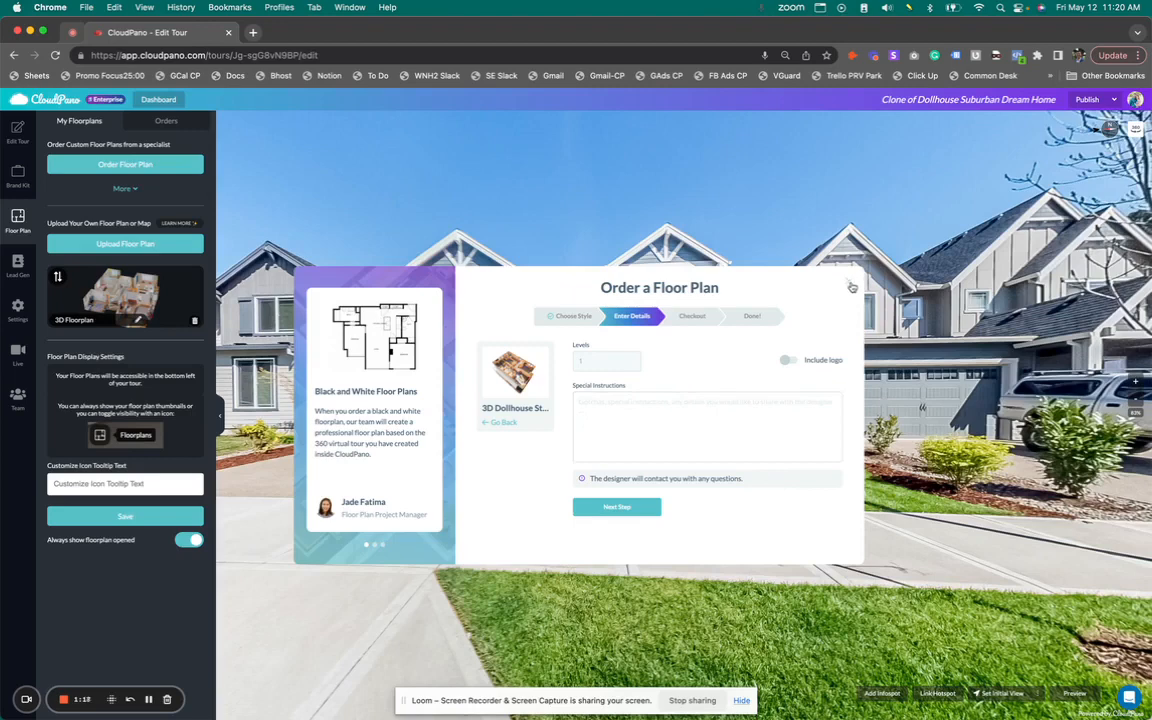
left_click(852, 288)
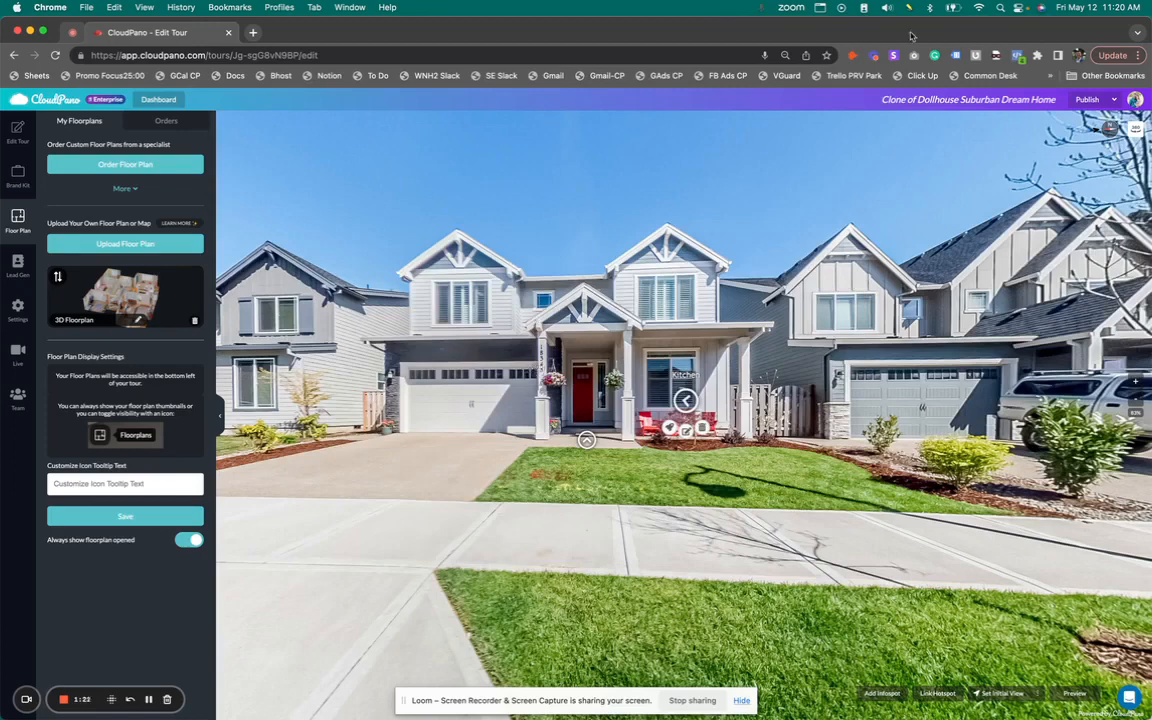
Step: View the 3D dollhouse full screen in the live tour and rotate it toward the bedrooms
left_click(1088, 100)
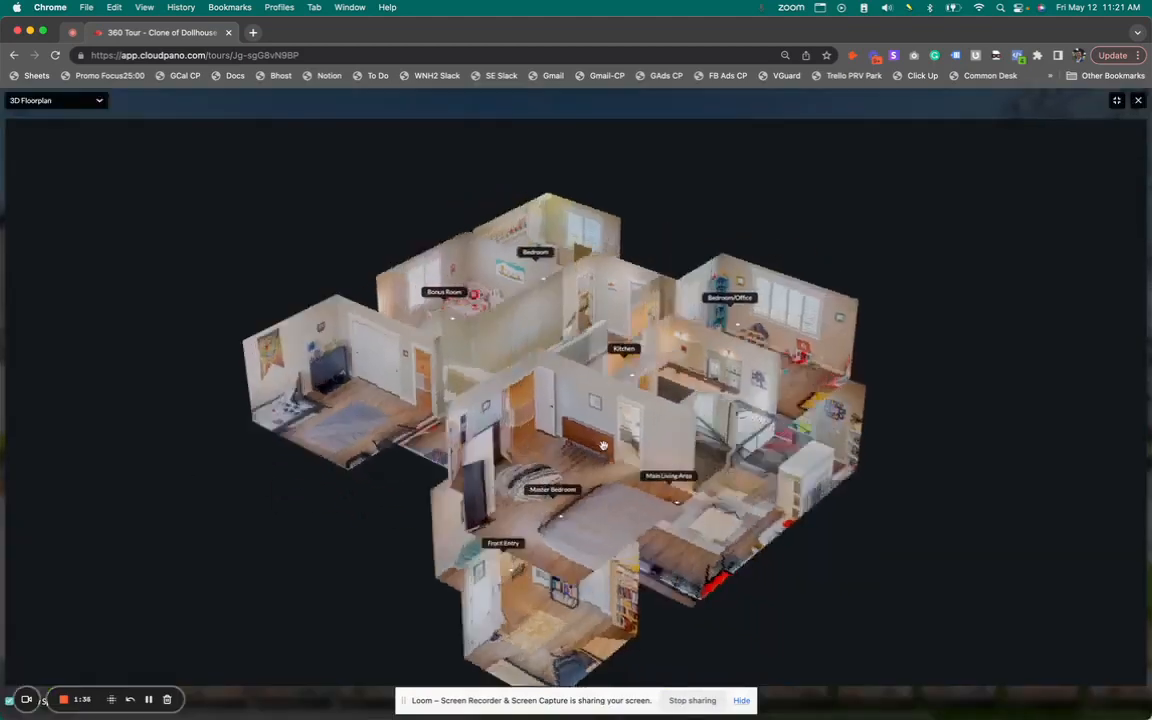
left_click_drag(604, 444, 404, 430)
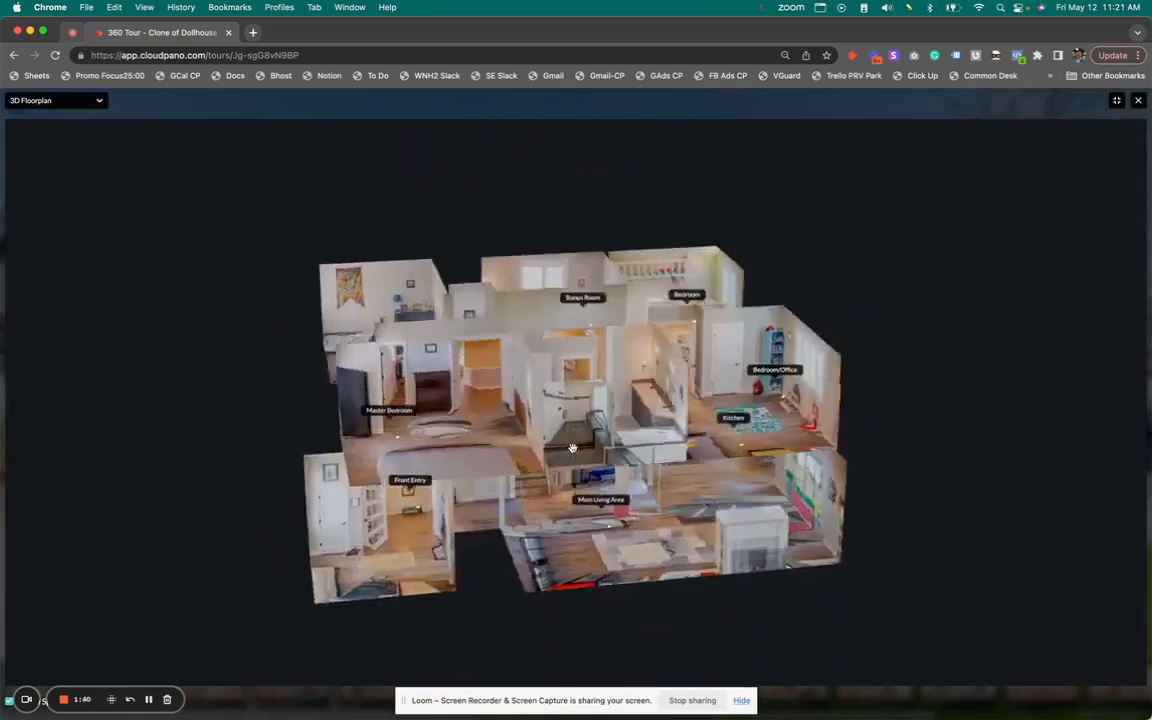
left_click_drag(572, 448, 732, 468)
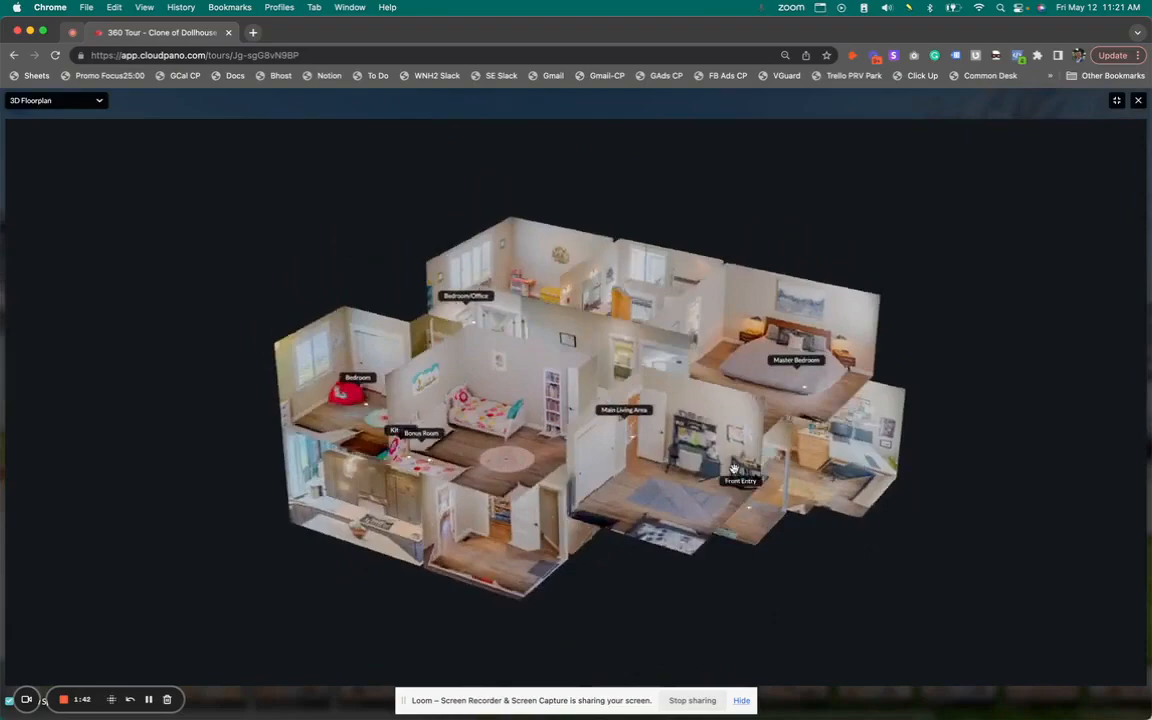